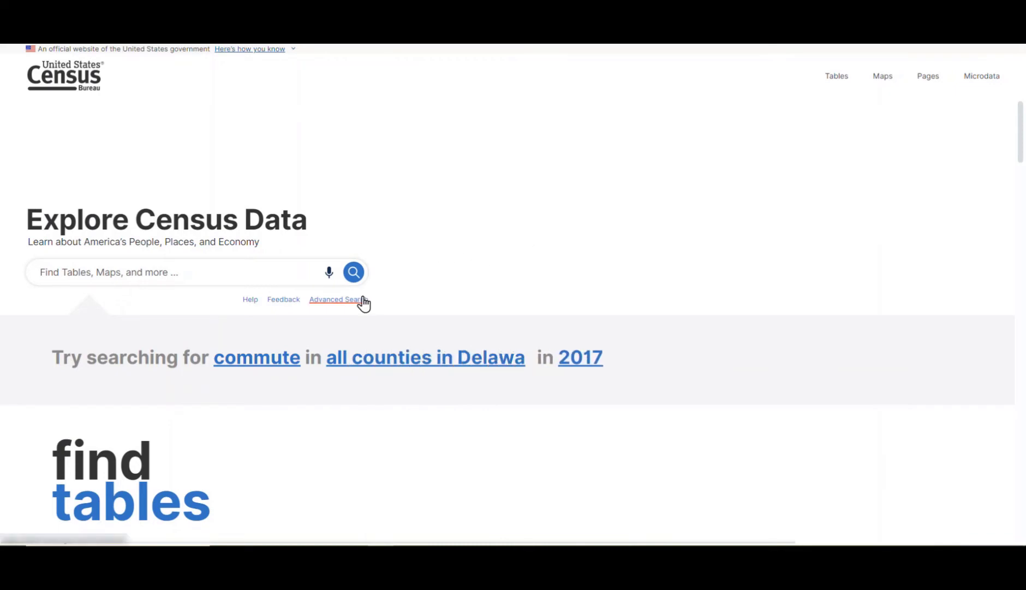
# - Go to the Advanced Search page from the Census homepage
pyautogui.click(336, 299)
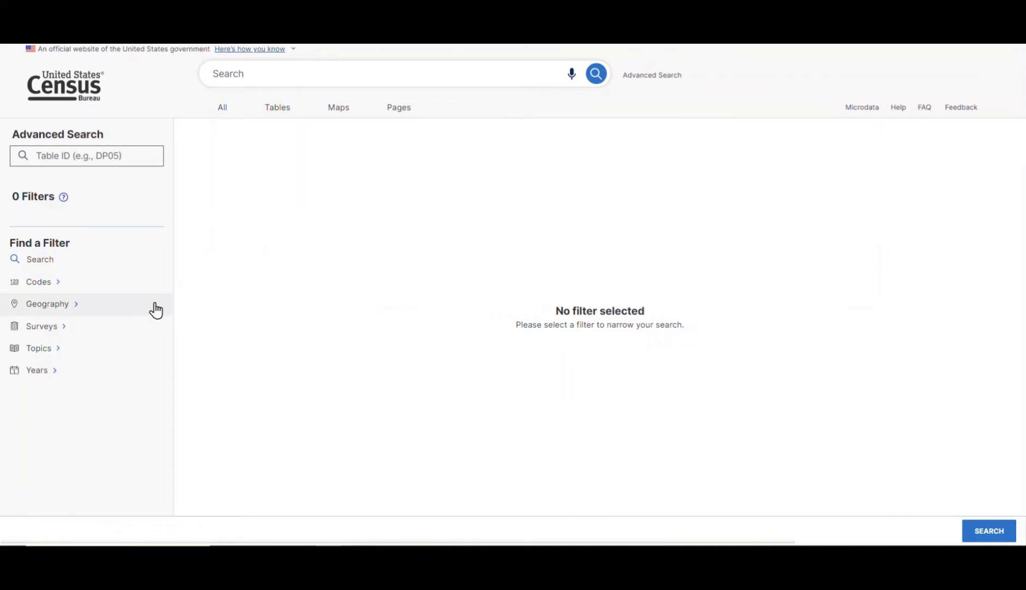
# - Filter geography to State: Commonwealth of the Northern Mariana Islands
pyautogui.click(46, 303)
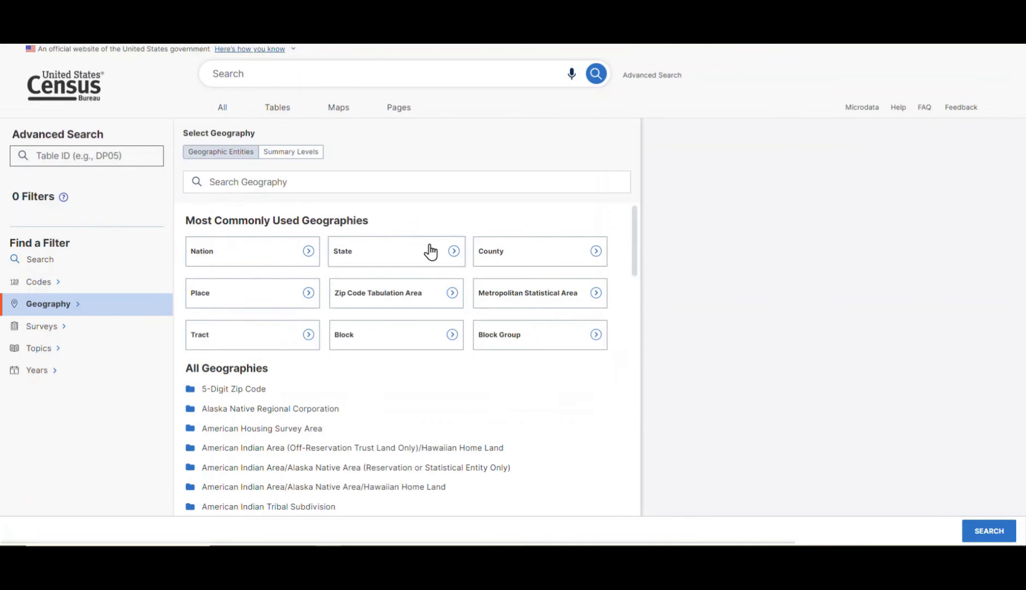
pyautogui.click(395, 250)
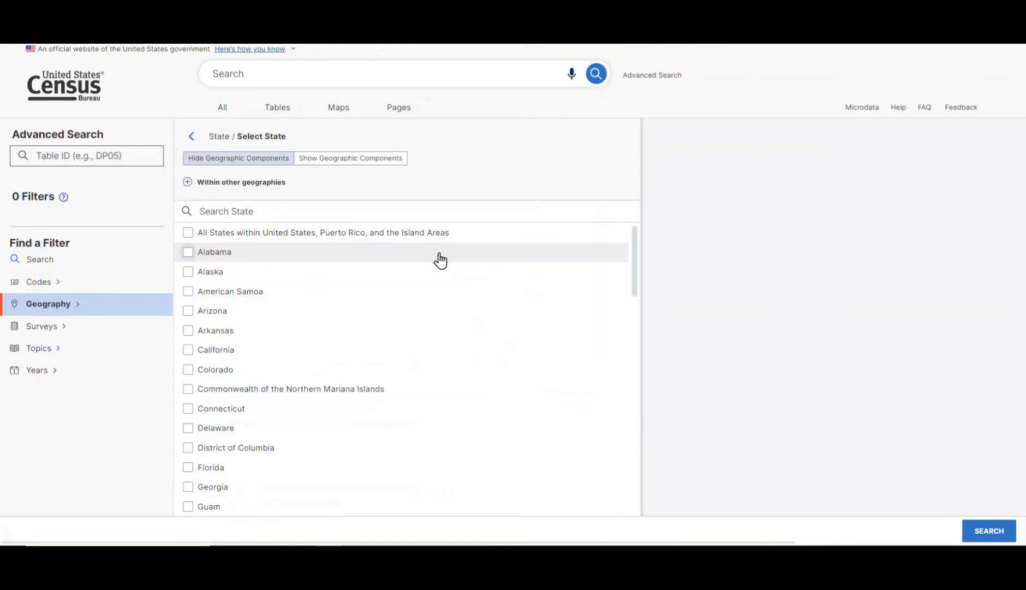
pyautogui.moveTo(487, 389)
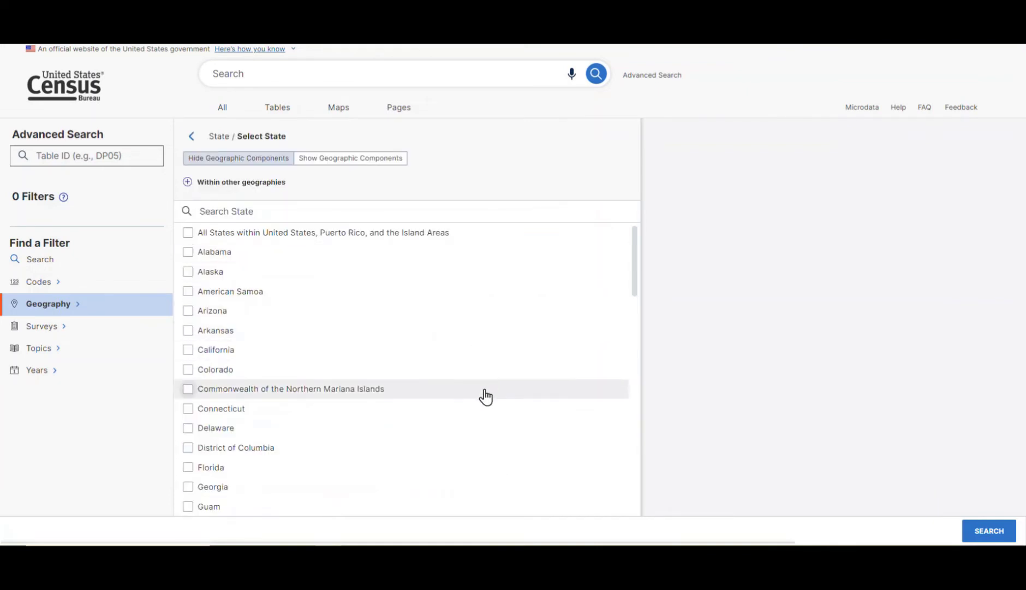
pyautogui.click(188, 389)
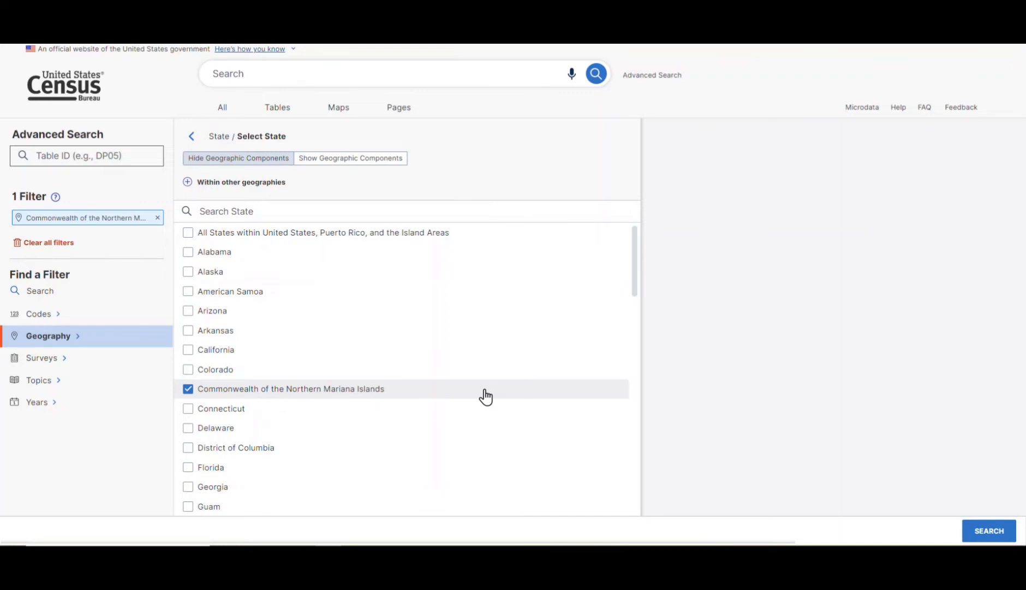
pyautogui.moveTo(157, 364)
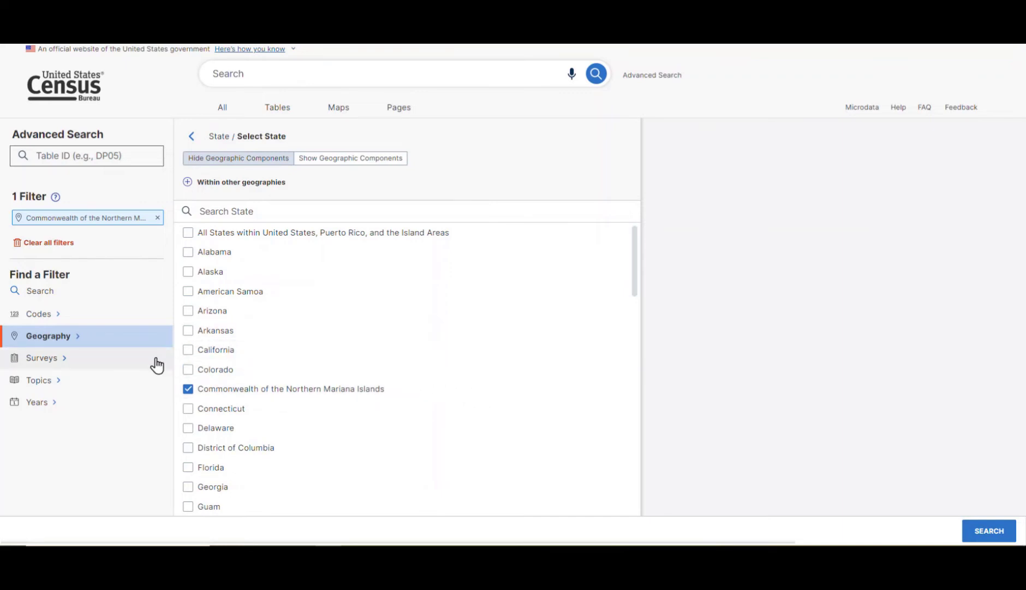
# - Add the Decennial Census of Island Areas survey filter for Northern Mariana Islands Demographic Profile
pyautogui.click(43, 357)
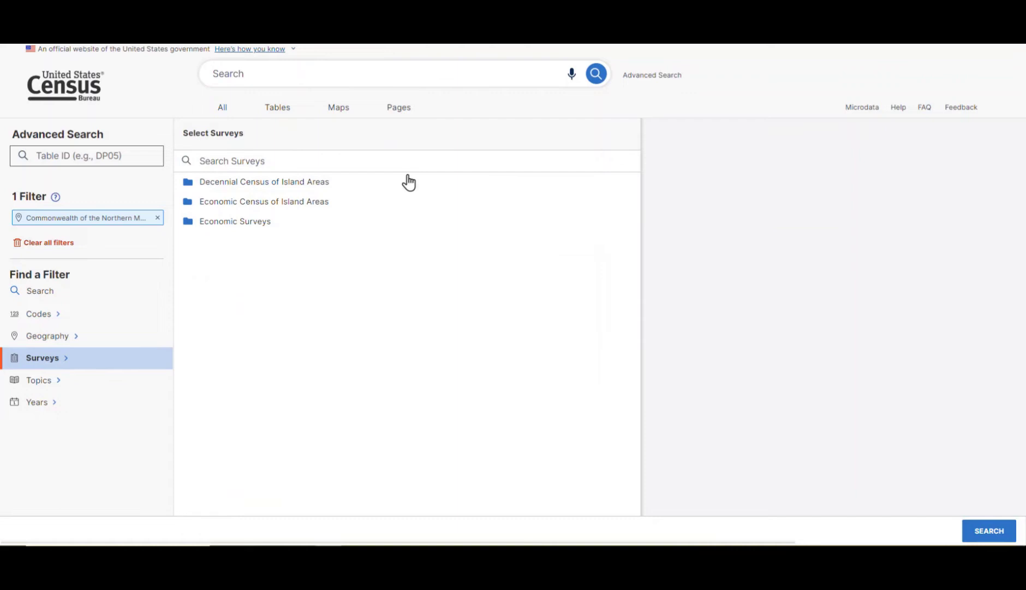
pyautogui.click(264, 182)
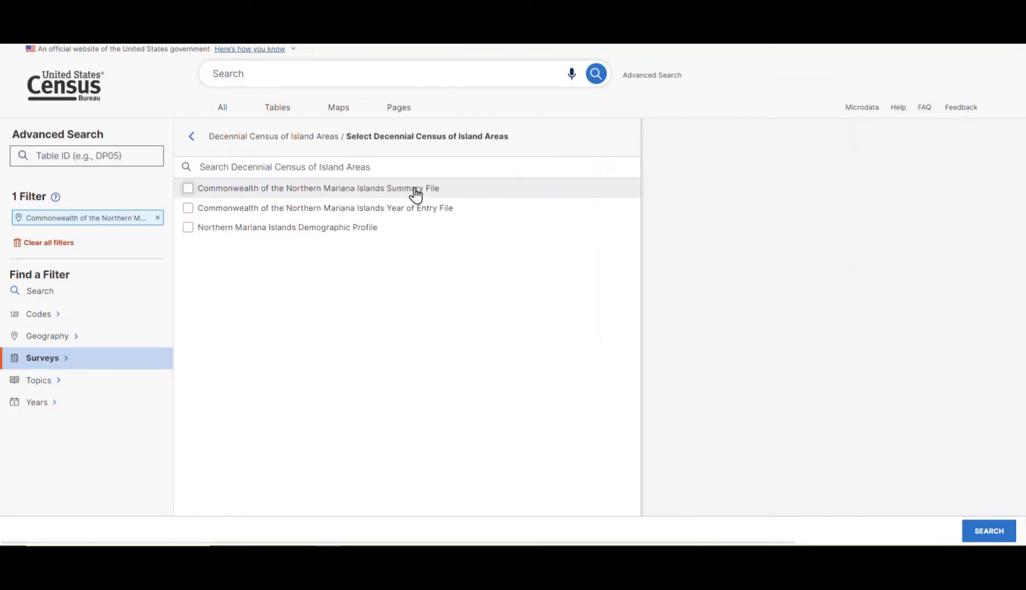
pyautogui.moveTo(441, 230)
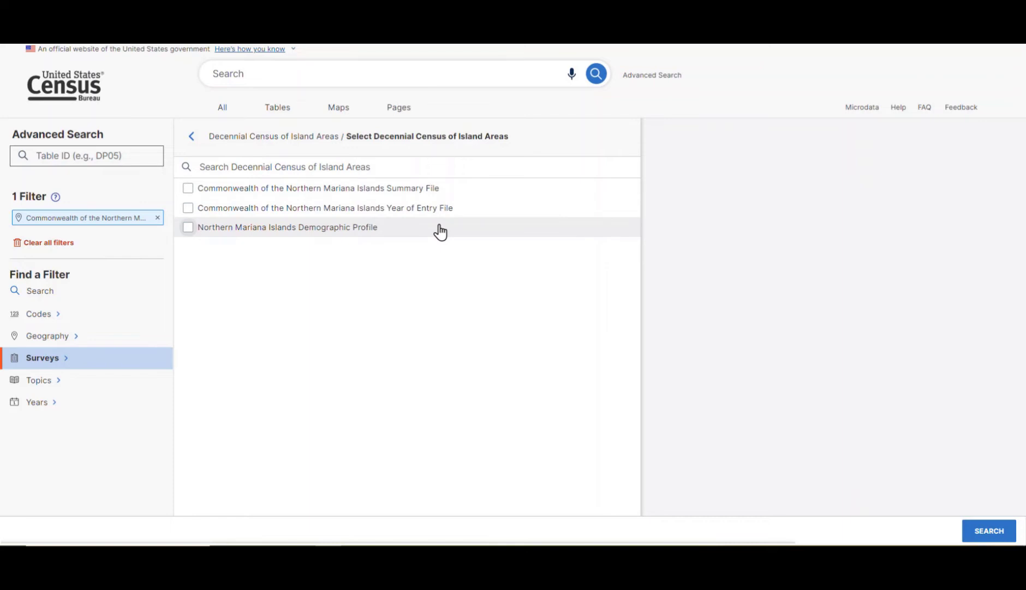
pyautogui.click(188, 227)
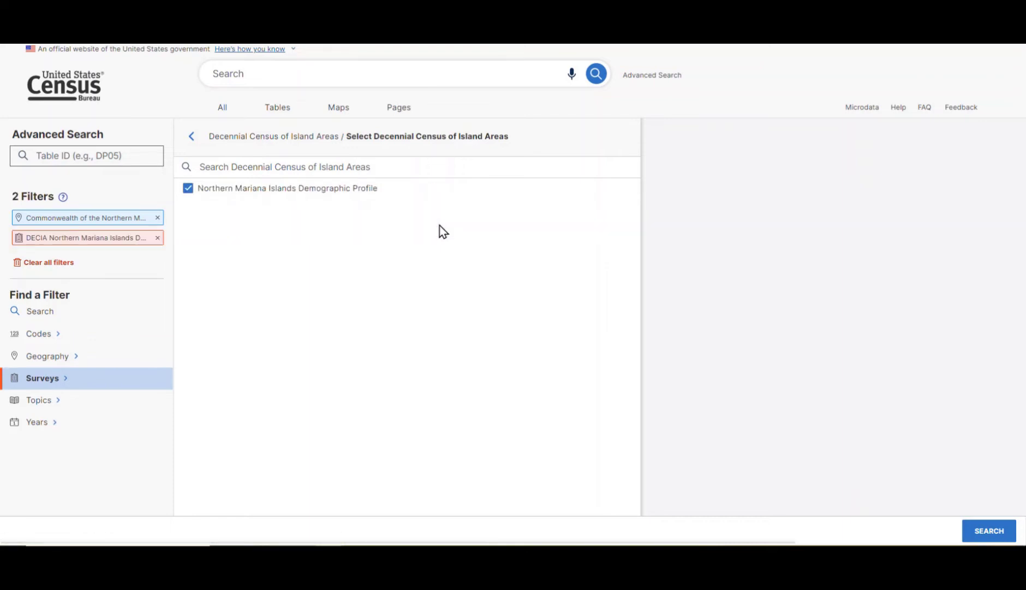
pyautogui.moveTo(977, 521)
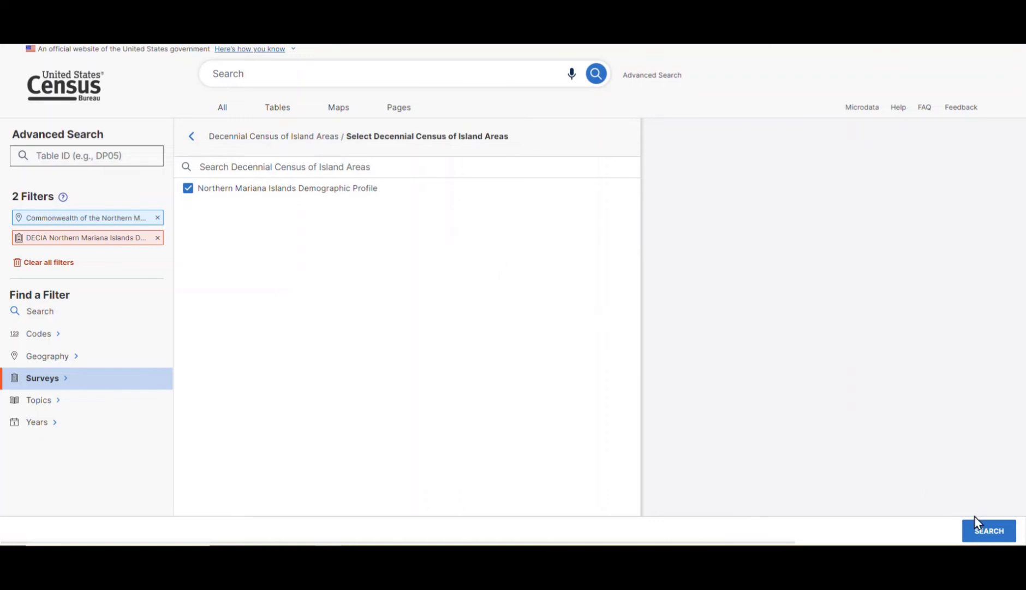
# - Run the two-filter search to list tables DP1–DP4 and four maps
pyautogui.click(988, 530)
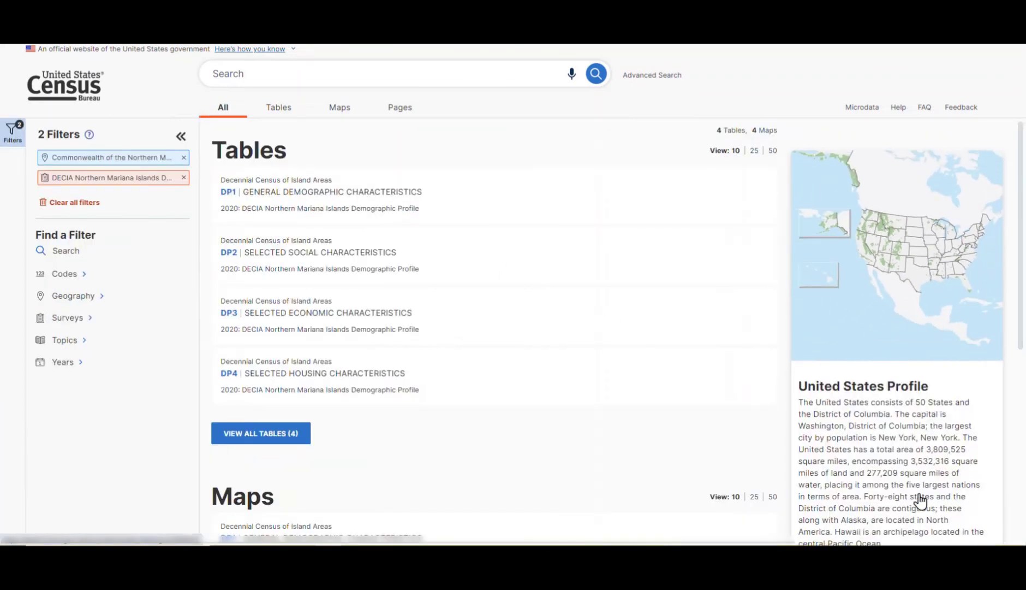
pyautogui.moveTo(652, 206)
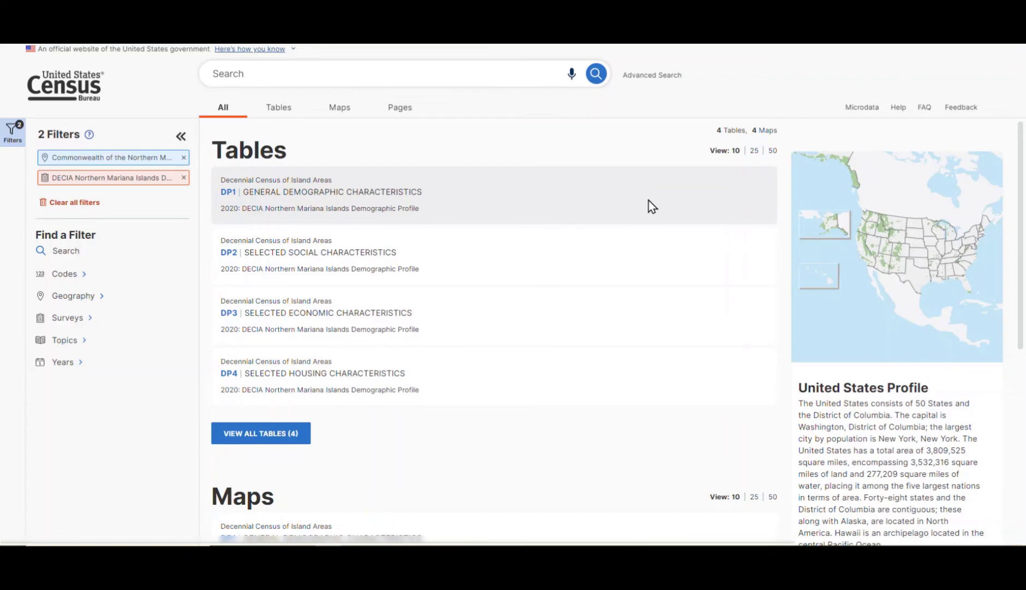
pyautogui.moveTo(620, 255)
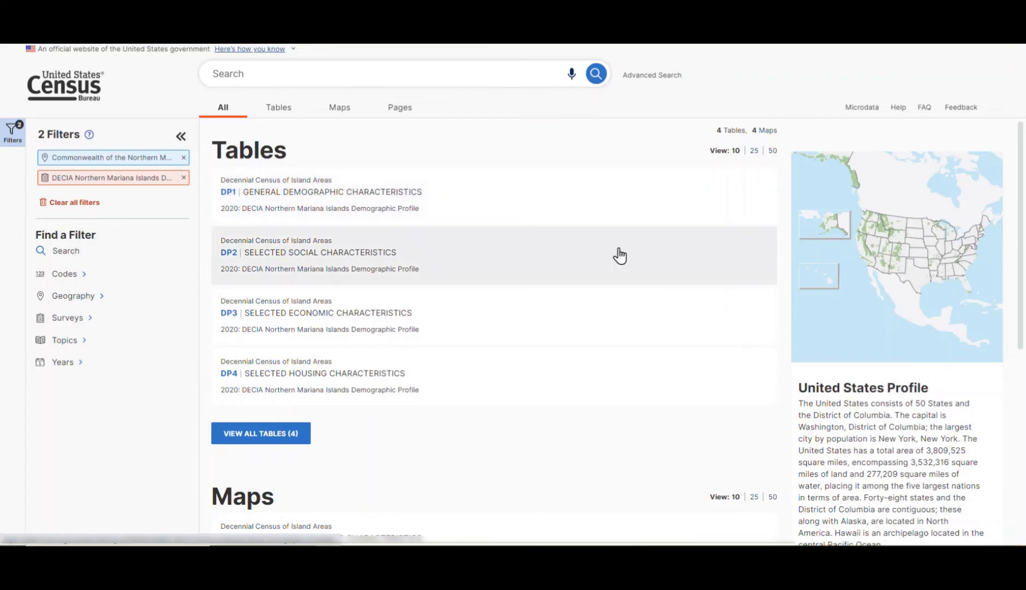
pyautogui.moveTo(602, 313)
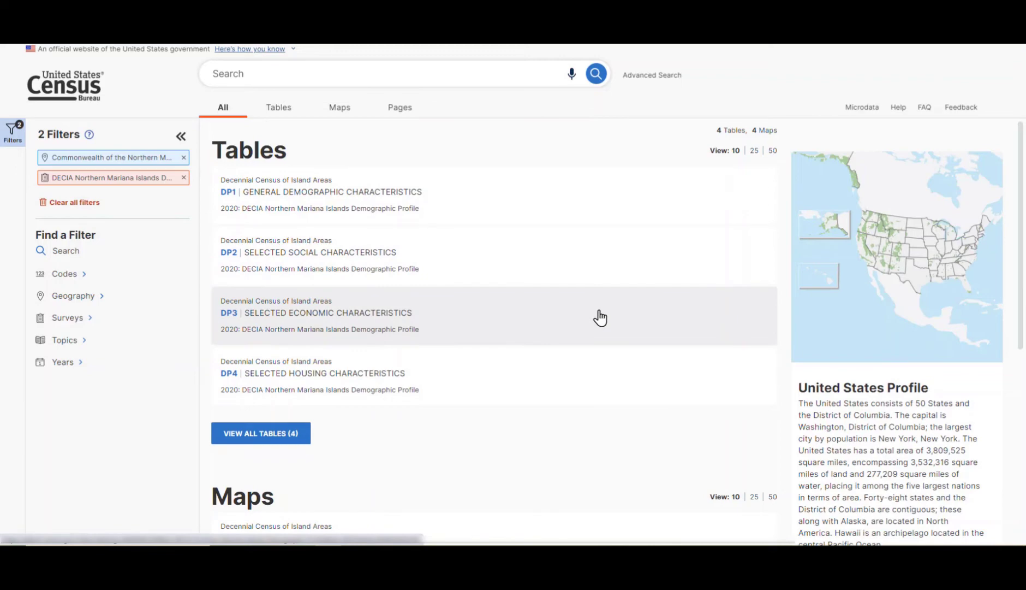
pyautogui.moveTo(594, 378)
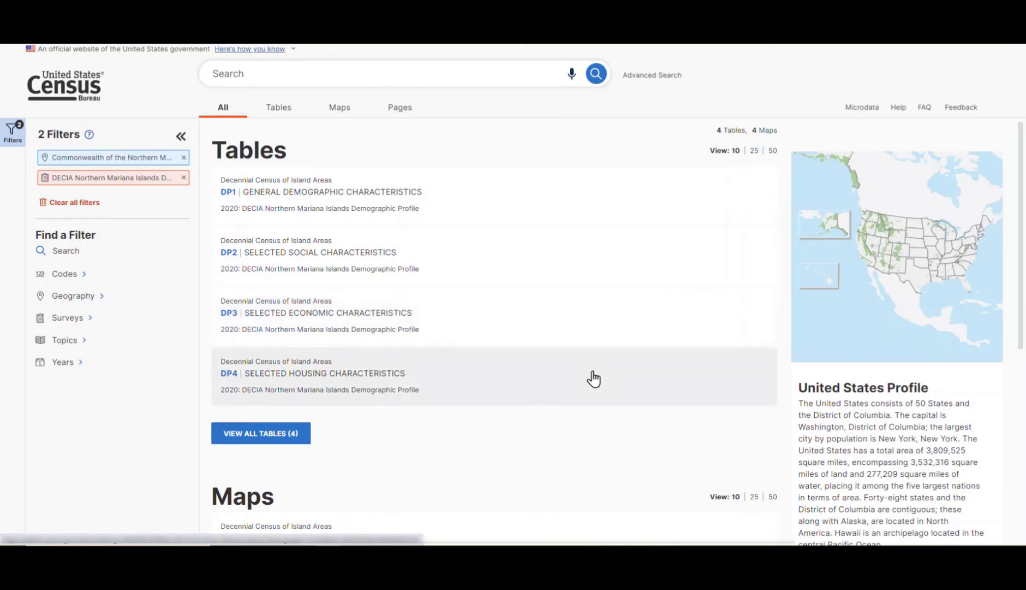
pyautogui.moveTo(572, 281)
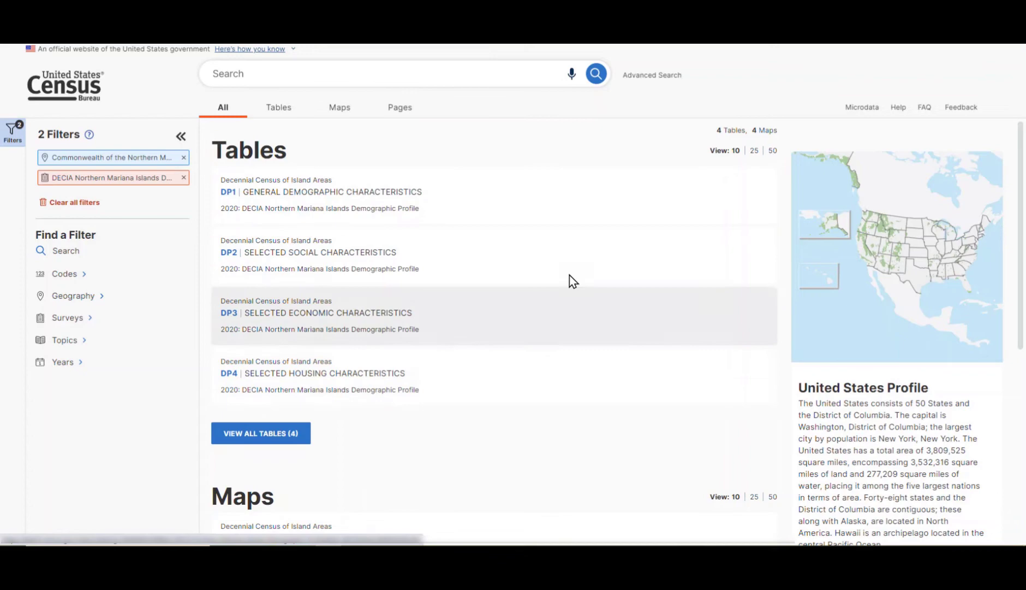
pyautogui.moveTo(565, 258)
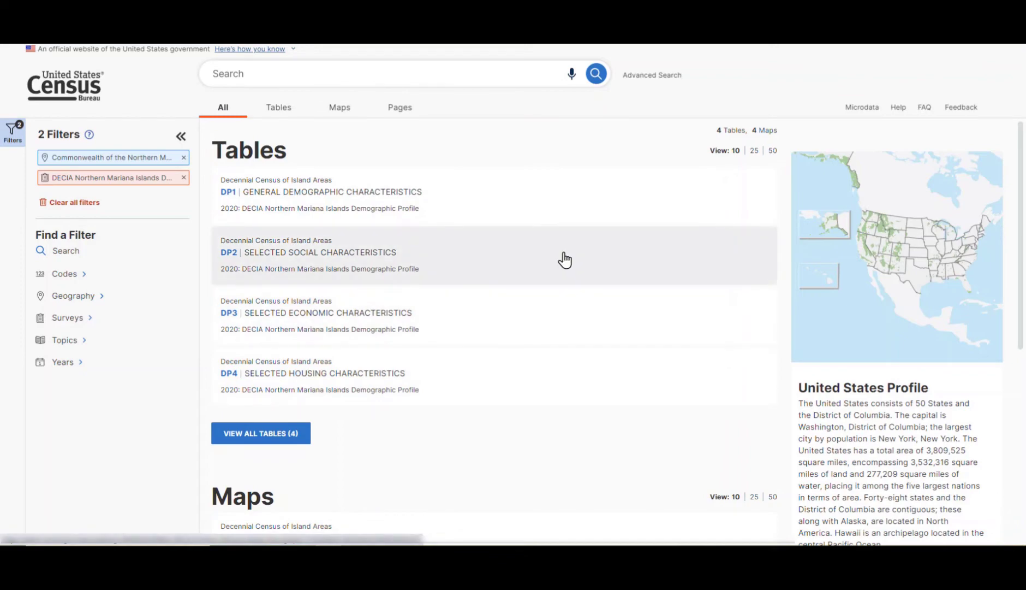
# - Open the DP2 Selected Social Characteristics result as a table
pyautogui.click(320, 251)
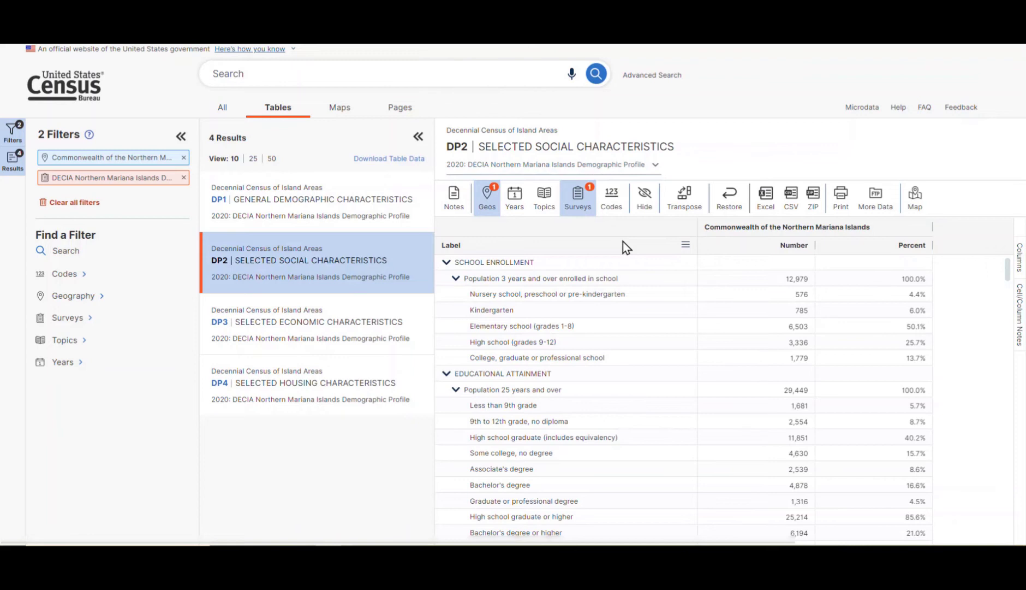
pyautogui.moveTo(765, 196)
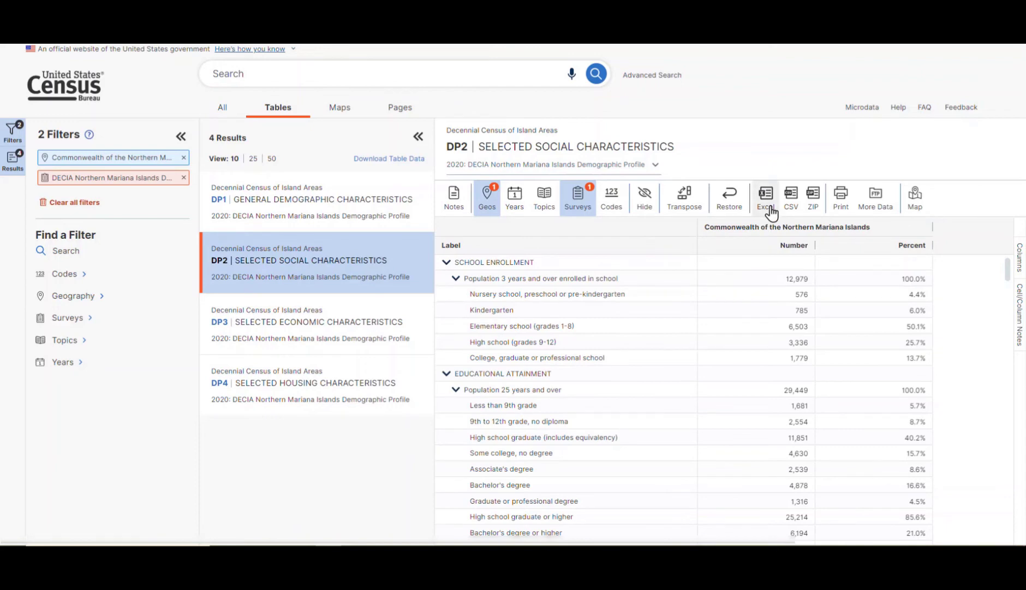
# - Download the DP2 table as an Excel workbook and view its Data sheet
pyautogui.click(764, 198)
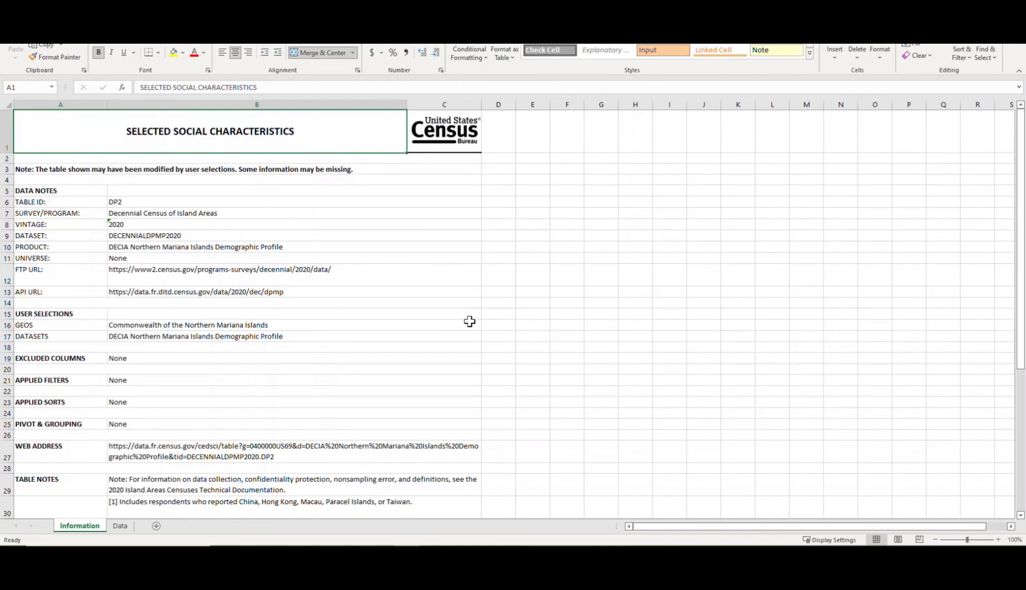
pyautogui.moveTo(493, 325)
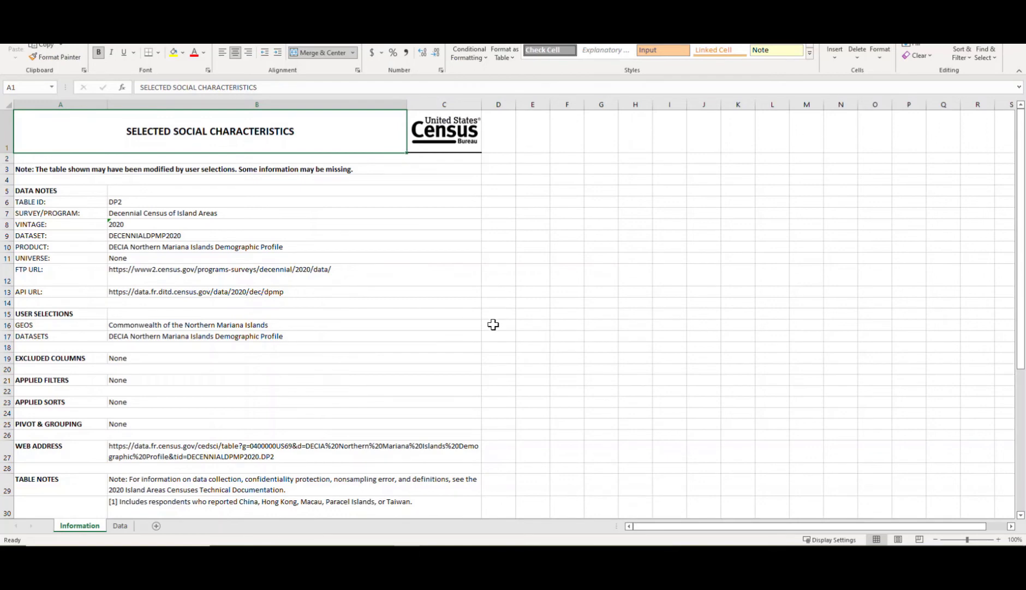
pyautogui.click(120, 524)
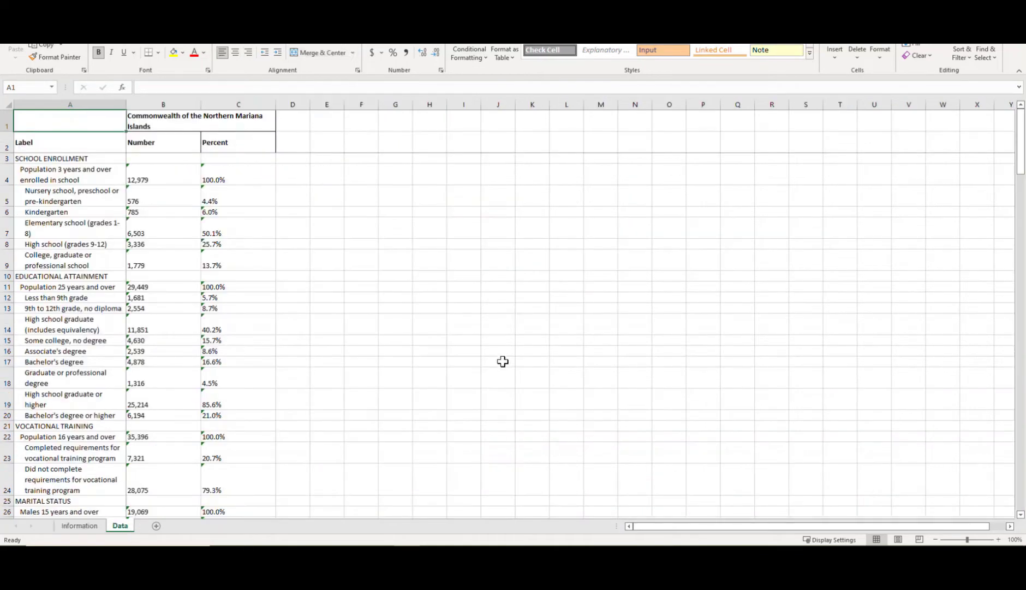
pyautogui.moveTo(473, 335)
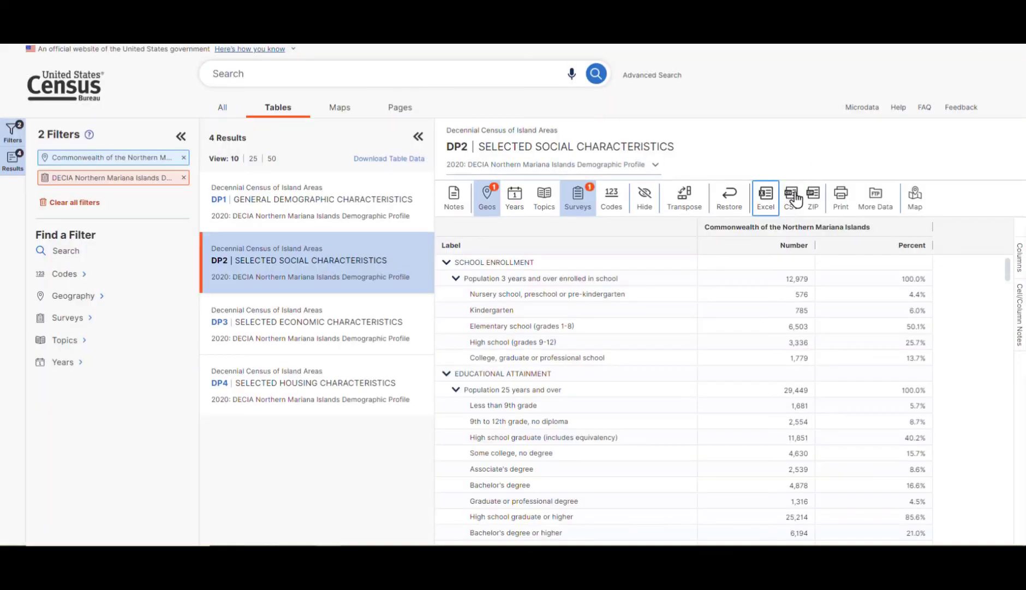
# - Download DP2 as CSV, then close the spreadsheet and return to the table
pyautogui.click(790, 197)
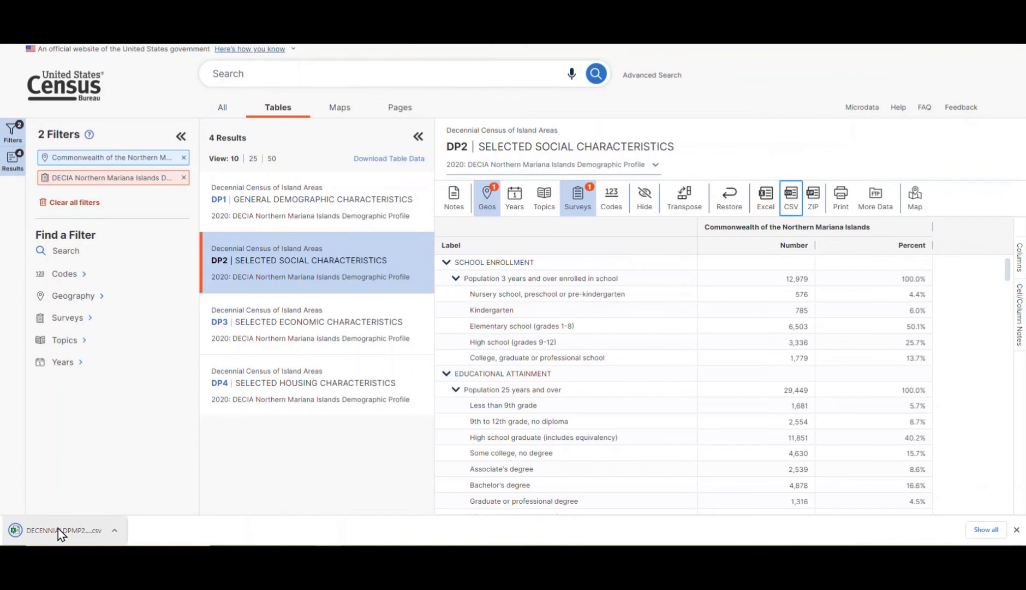
pyautogui.click(62, 530)
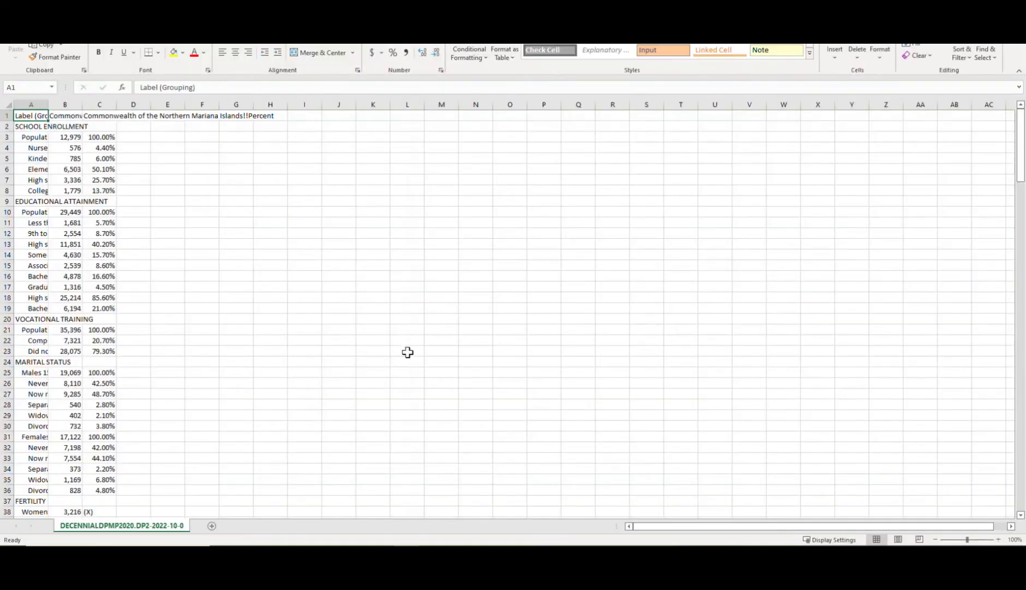
pyautogui.moveTo(469, 292)
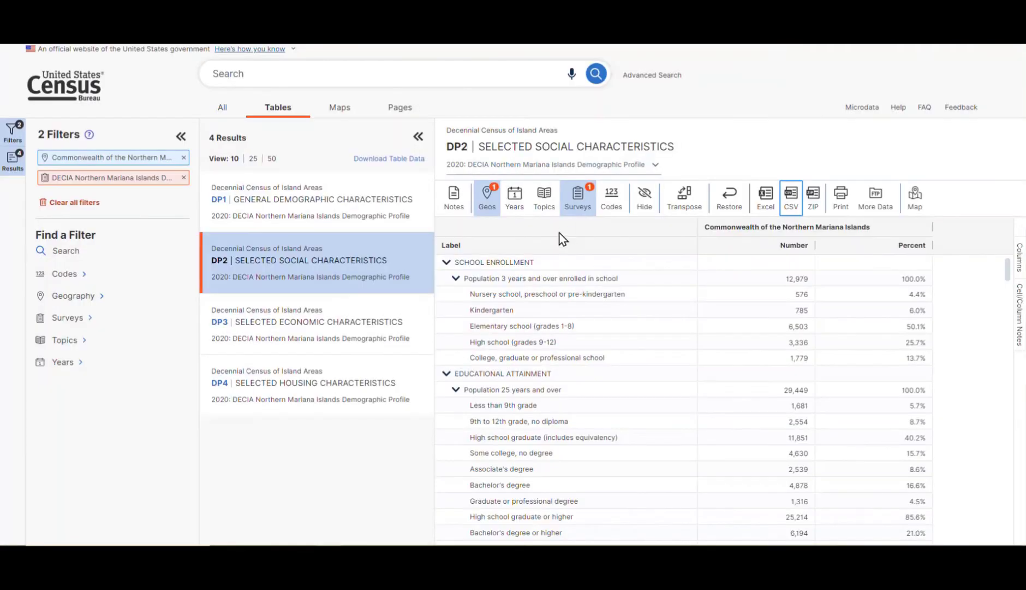
pyautogui.moveTo(546, 248)
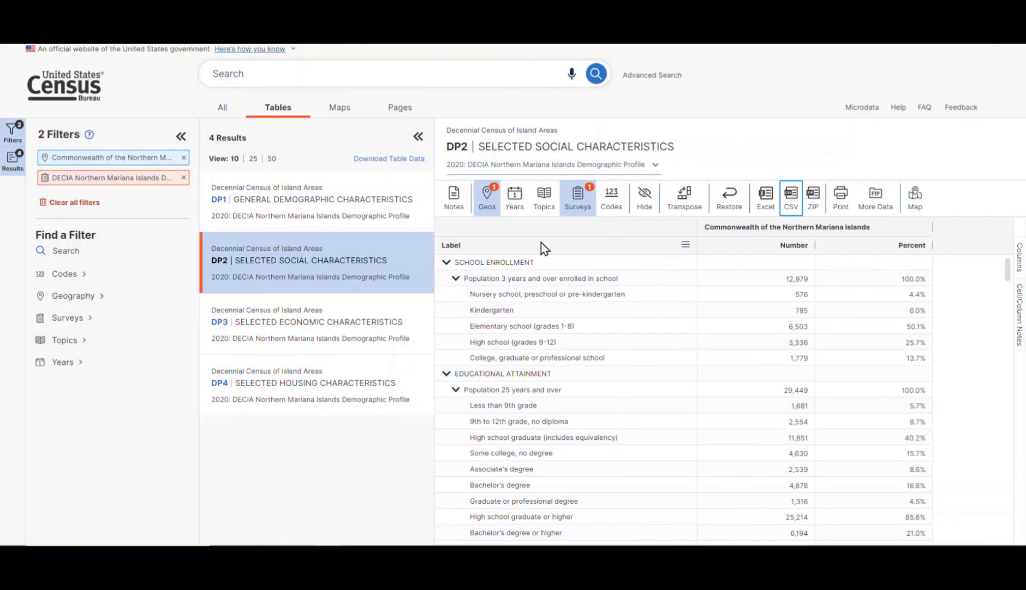
pyautogui.moveTo(674, 229)
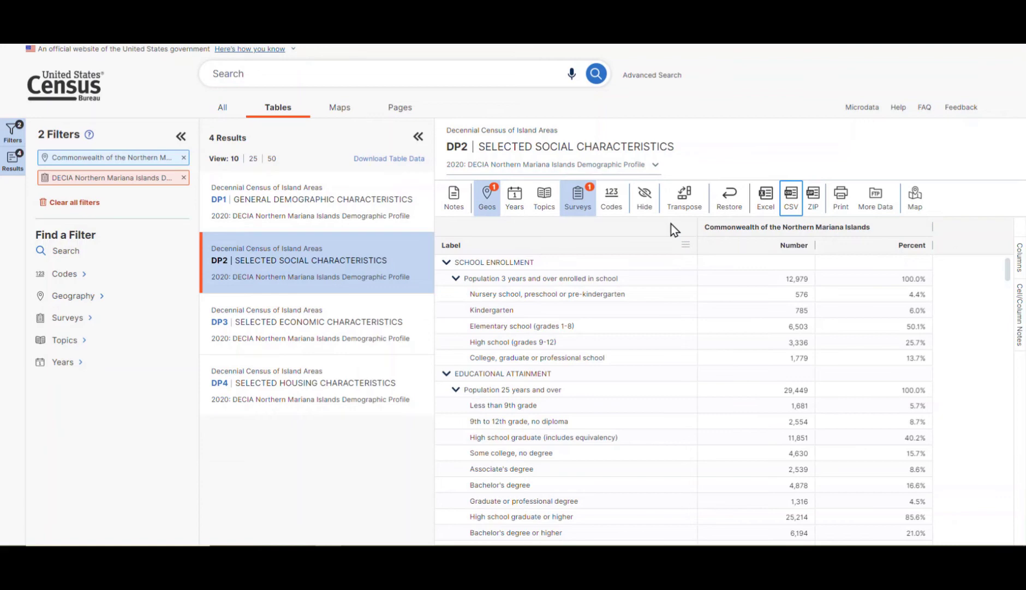
# - Download the 2020 DP2 table as a CSV ZIP and open the downloaded archive
pyautogui.click(790, 196)
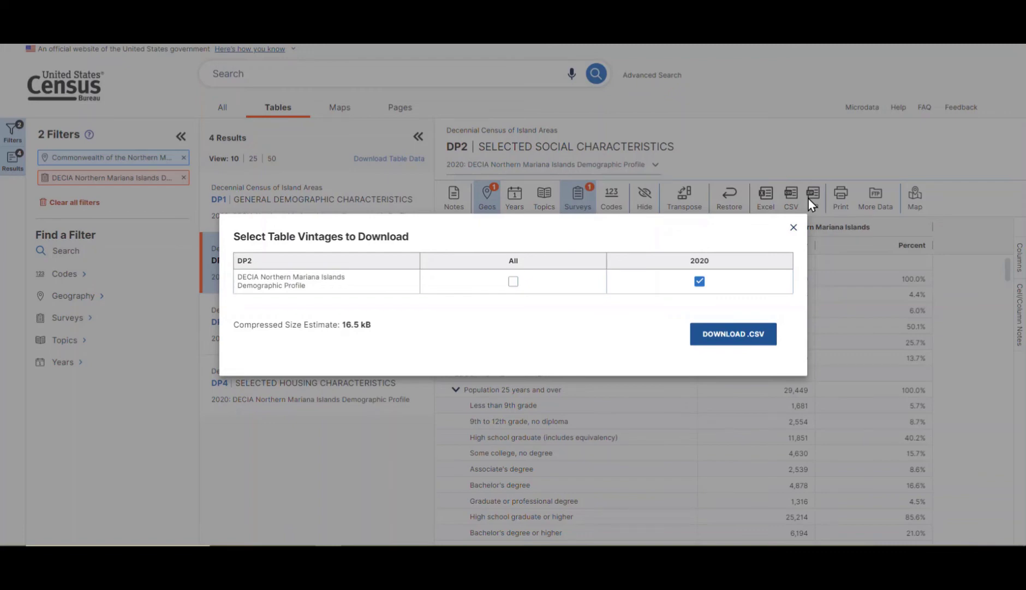
pyautogui.click(732, 333)
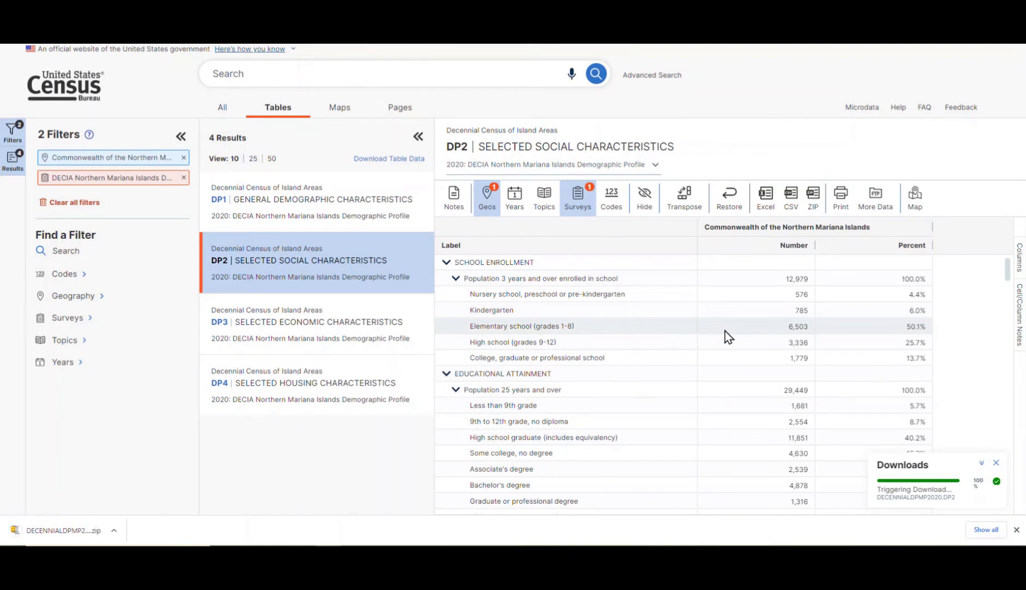
pyautogui.moveTo(309, 474)
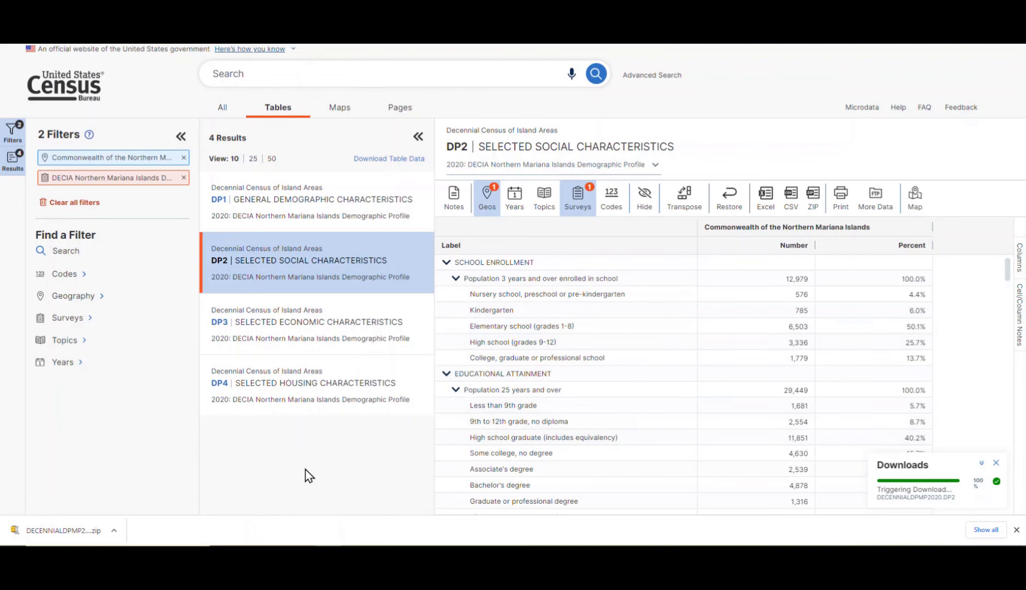
pyautogui.click(66, 530)
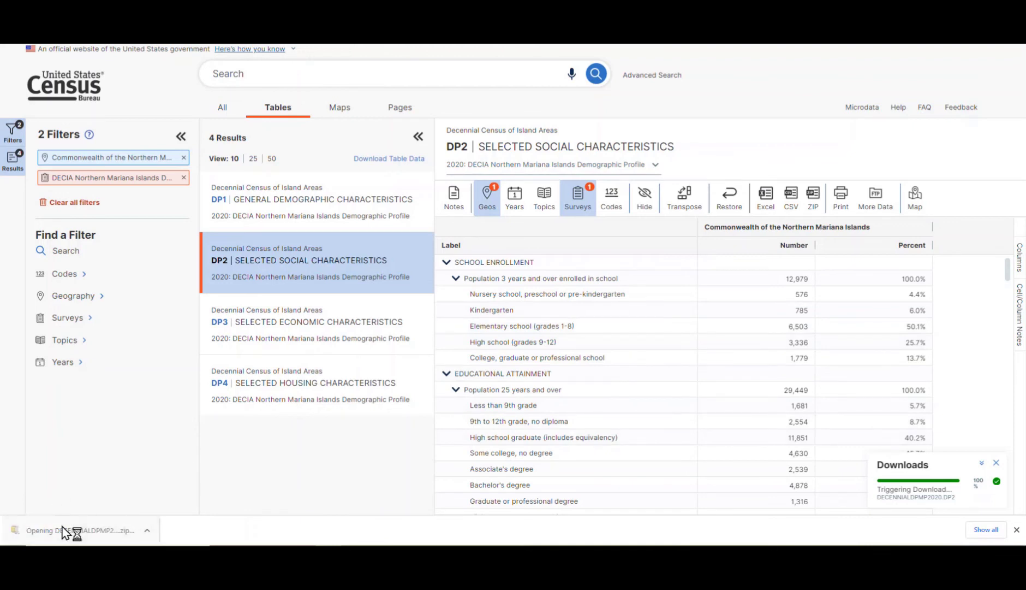
# - Open the DP2 archive in WinZip Pro and launch DECENNIALDPMP2020.DP2-Data.csv
pyautogui.click(79, 530)
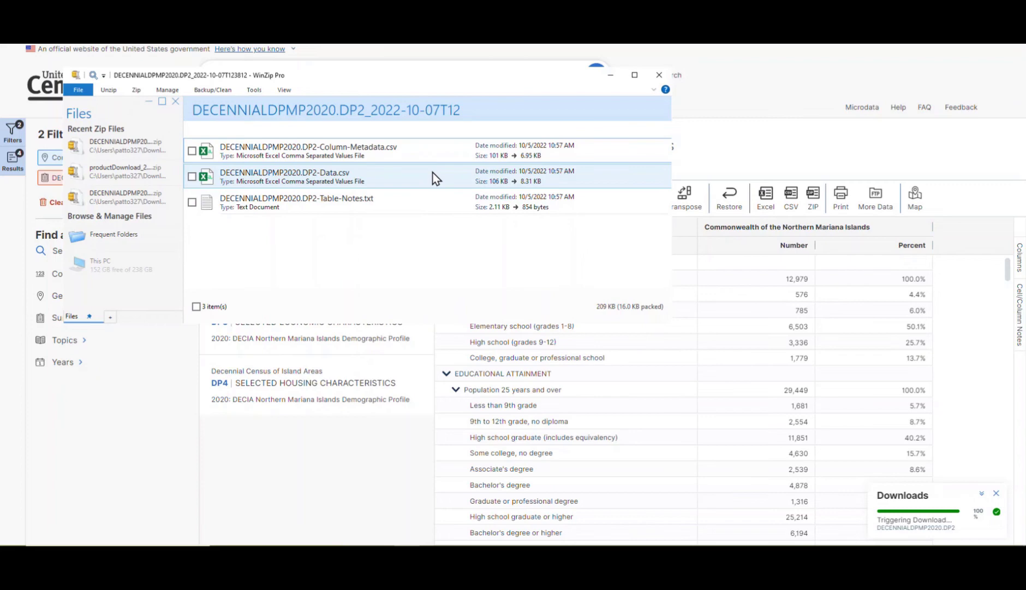
pyautogui.doubleClick(295, 176)
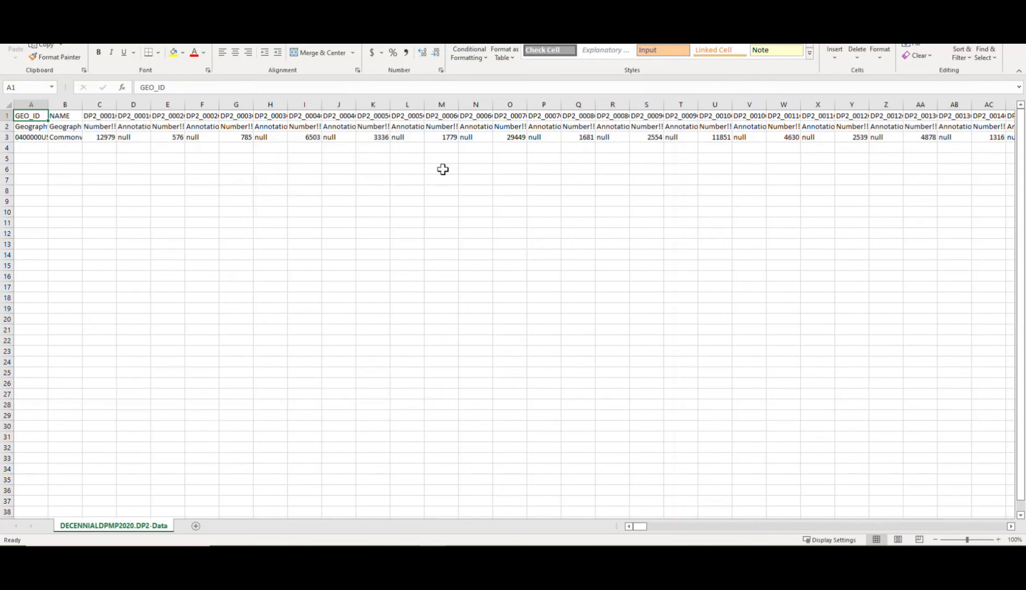
pyautogui.moveTo(336, 148)
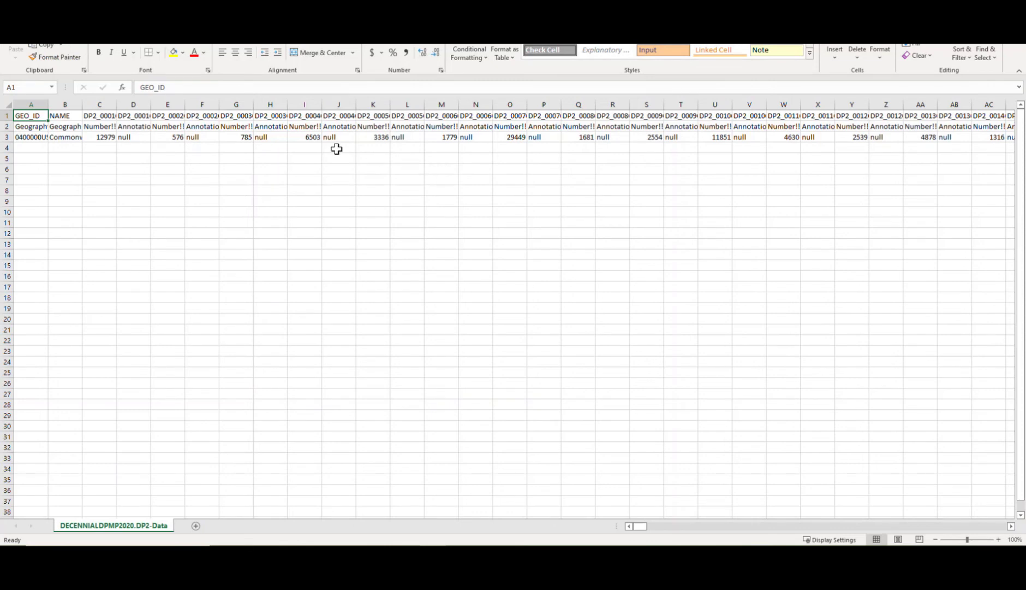
# - Close the DP2-Data.csv spreadsheet after reviewing its coded columns
pyautogui.click(30, 104)
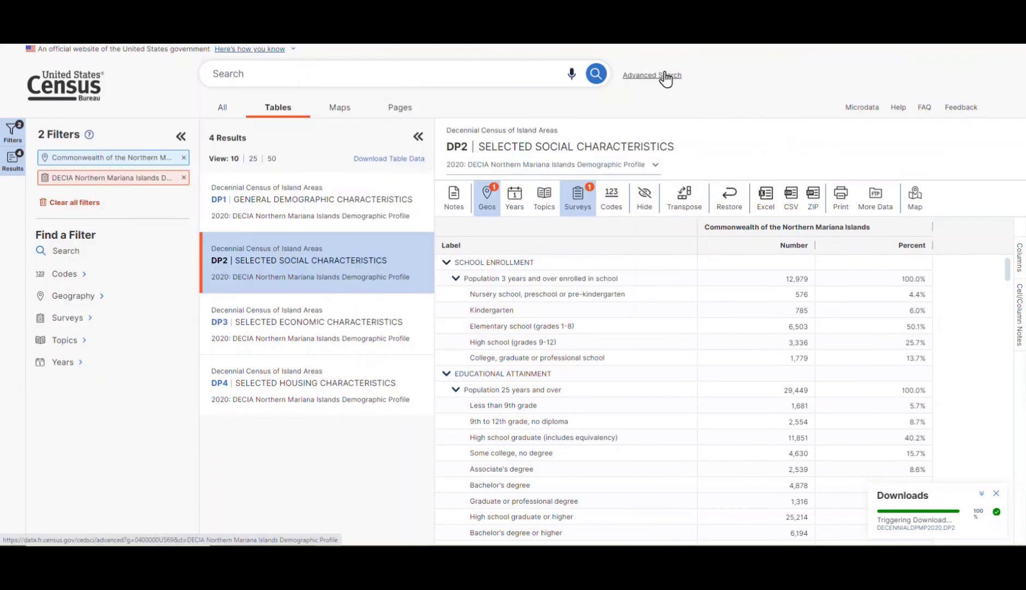
pyautogui.moveTo(621, 182)
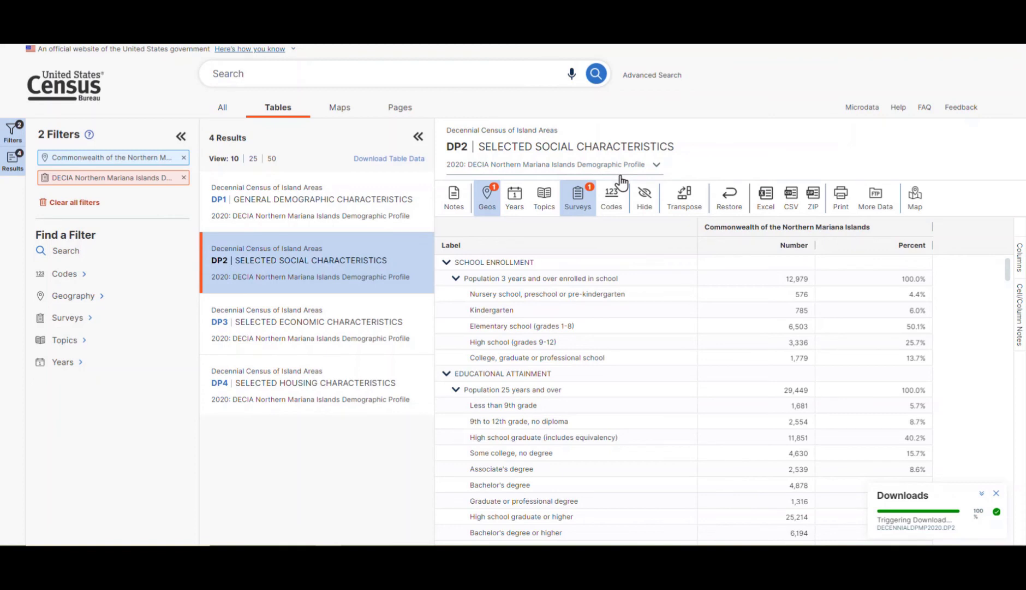
pyautogui.moveTo(419, 167)
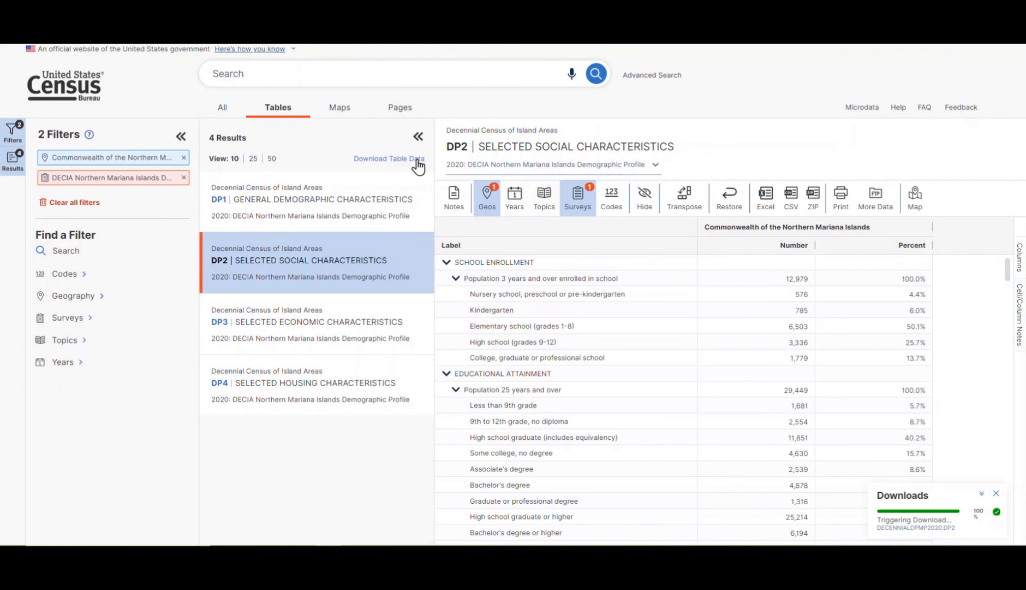
# - Start a bulk table download and tick DP1 and DP3 for inclusion
pyautogui.click(388, 158)
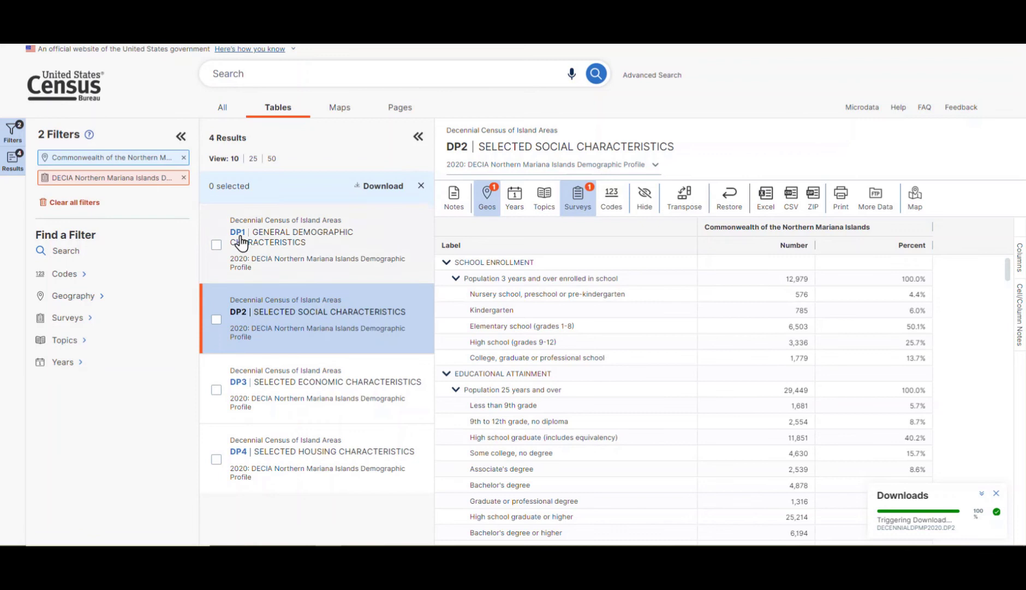
pyautogui.click(216, 244)
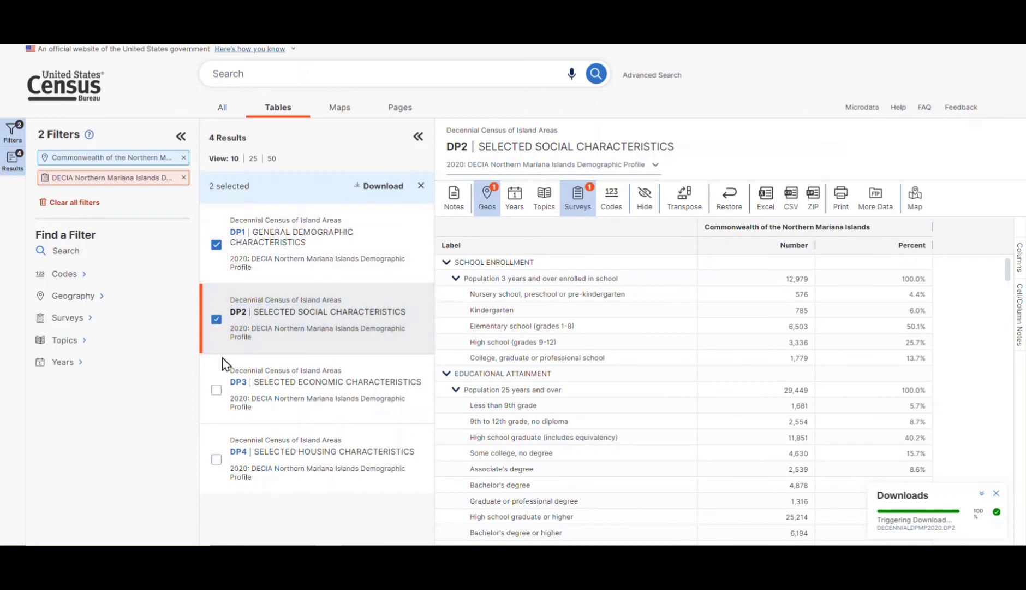
pyautogui.click(217, 458)
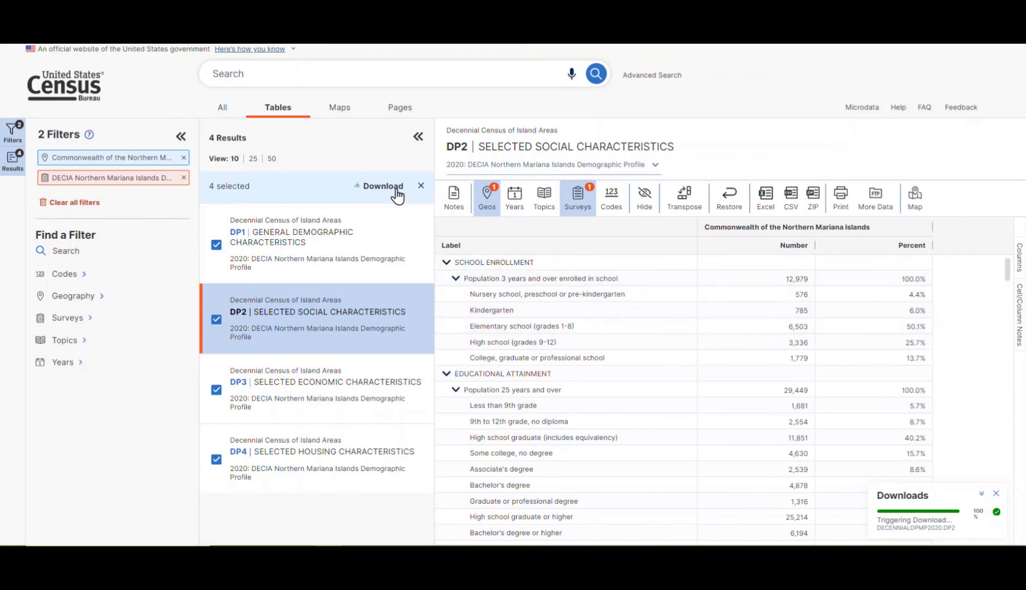
# - Download the four tables' 2020 data as one CSV ZIP and open productDownload.zip
pyautogui.click(383, 190)
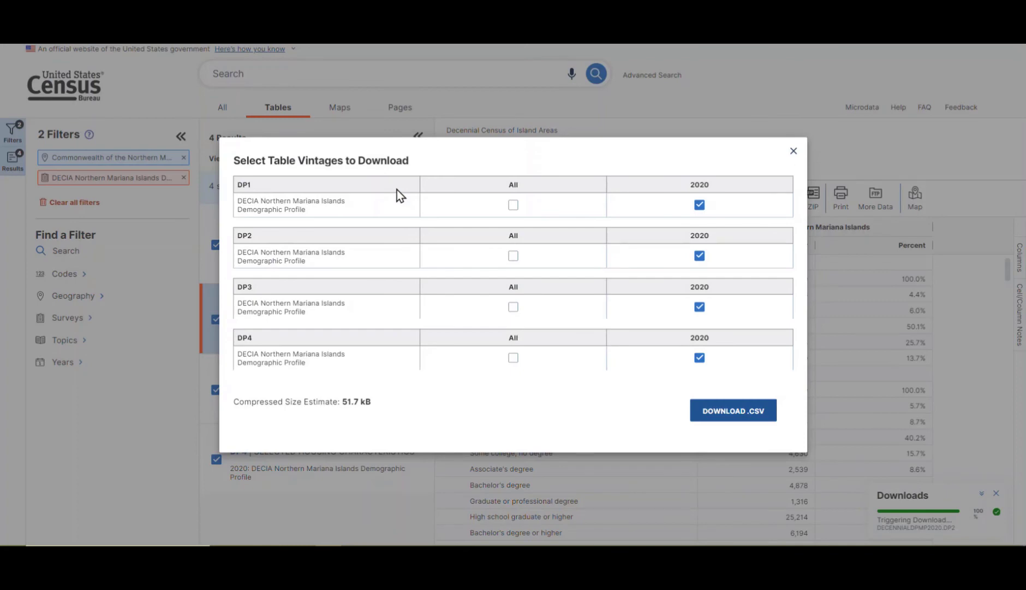
pyautogui.moveTo(418, 198)
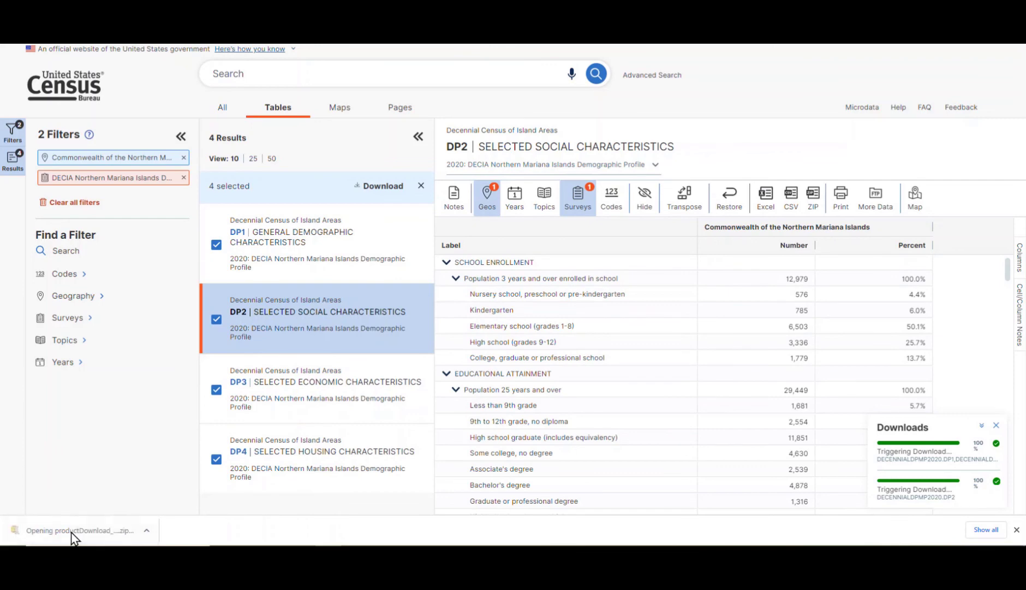
pyautogui.click(75, 530)
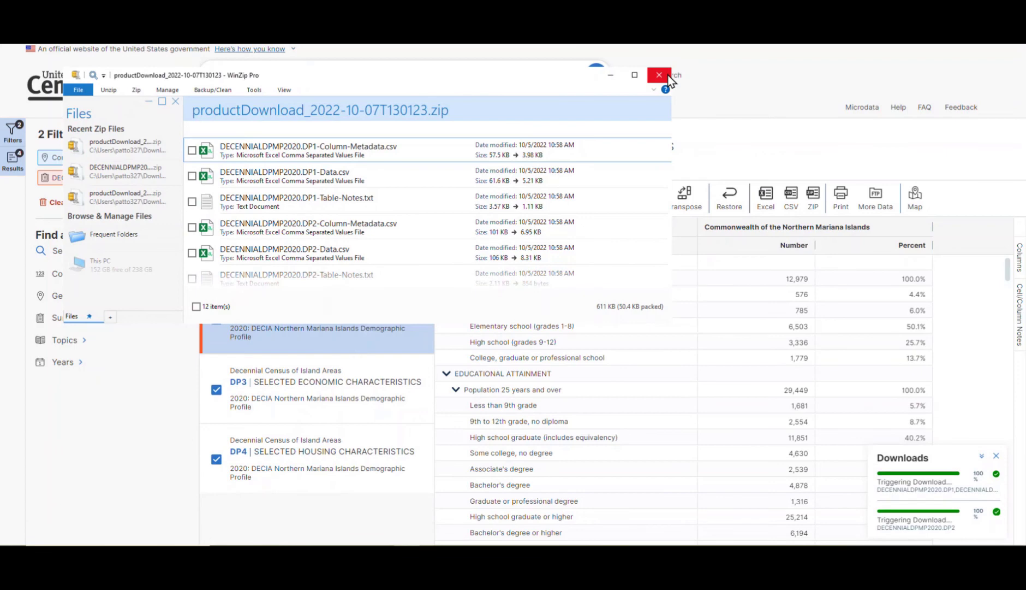
# - Close the productDownload archive in WinZip Pro after reviewing its 12 files
pyautogui.click(659, 75)
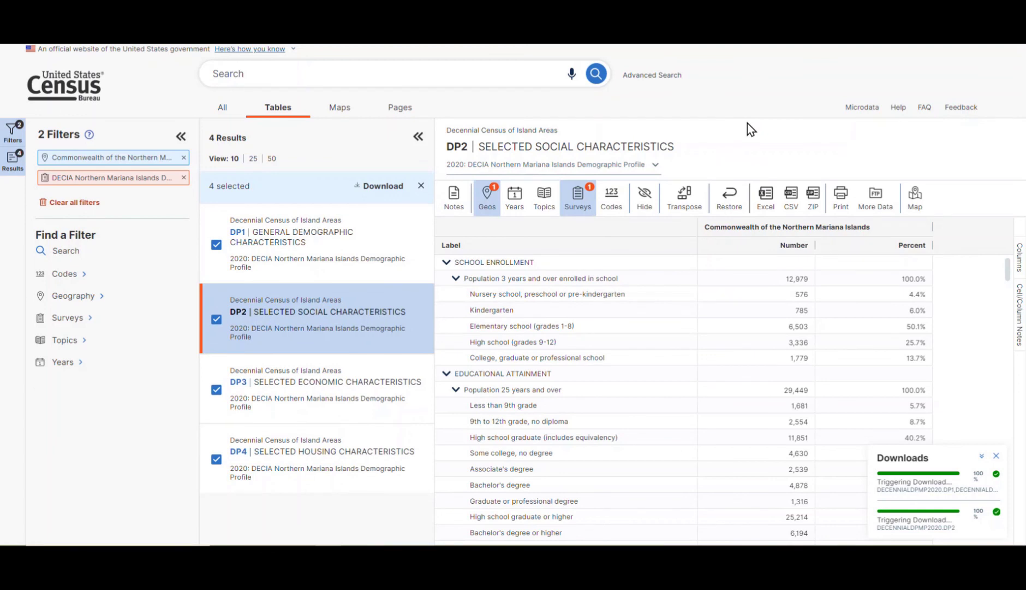
pyautogui.moveTo(875, 200)
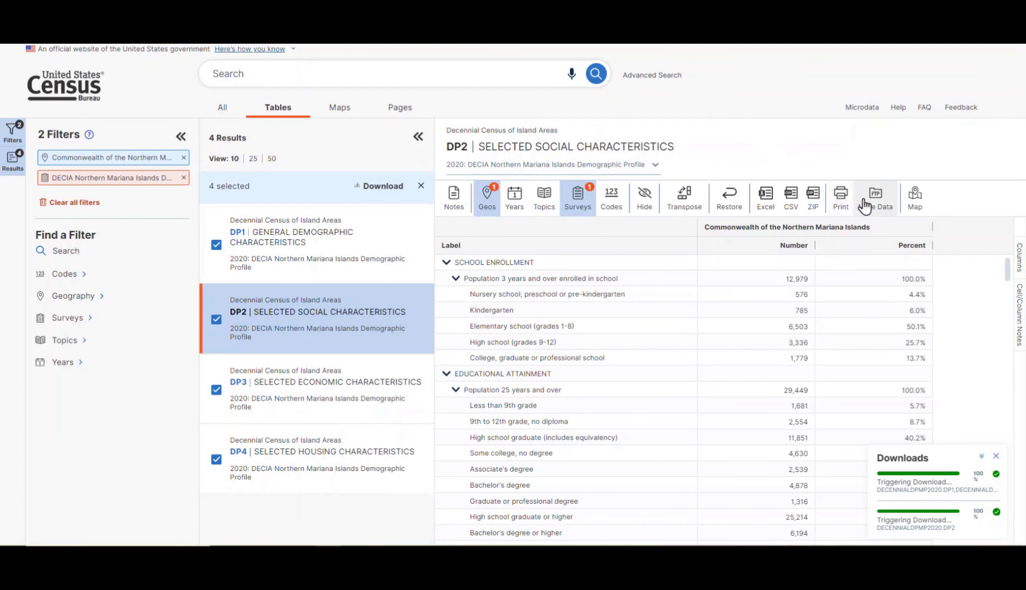
# - Go through More Data and continue to the Census FTP directory site
pyautogui.click(875, 198)
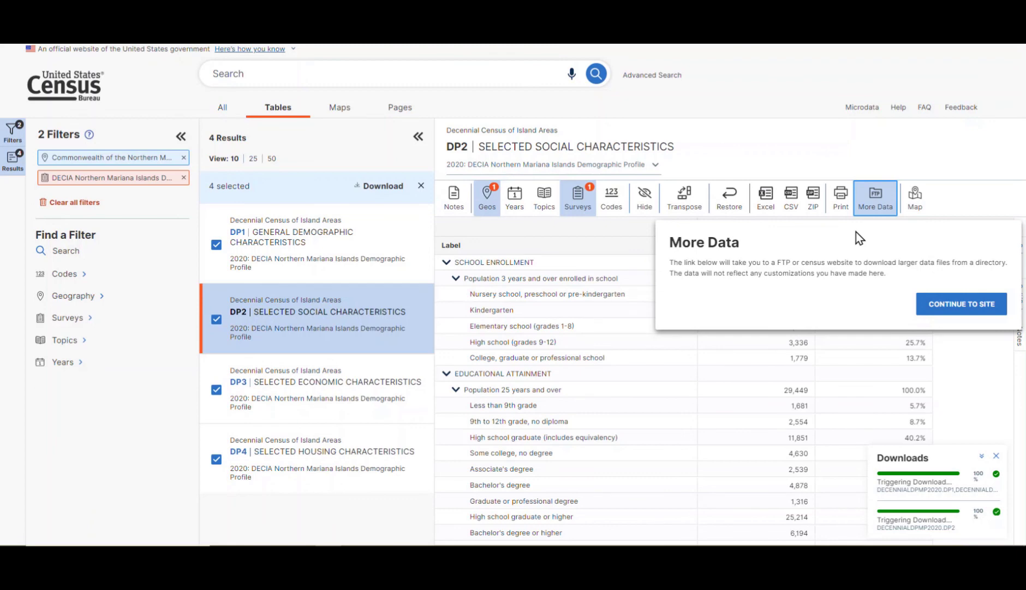
pyautogui.moveTo(933, 264)
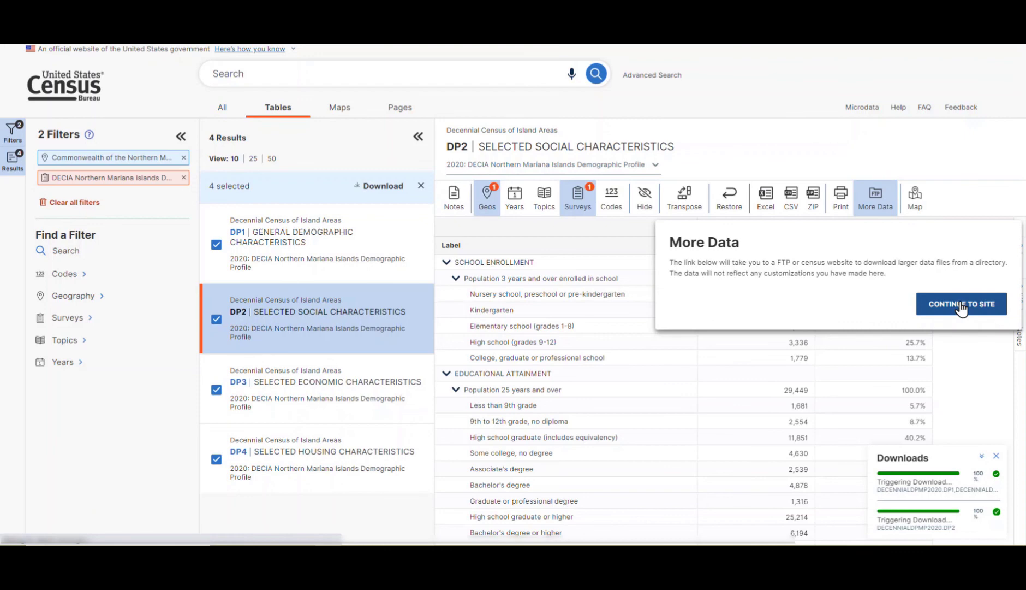
pyautogui.click(961, 304)
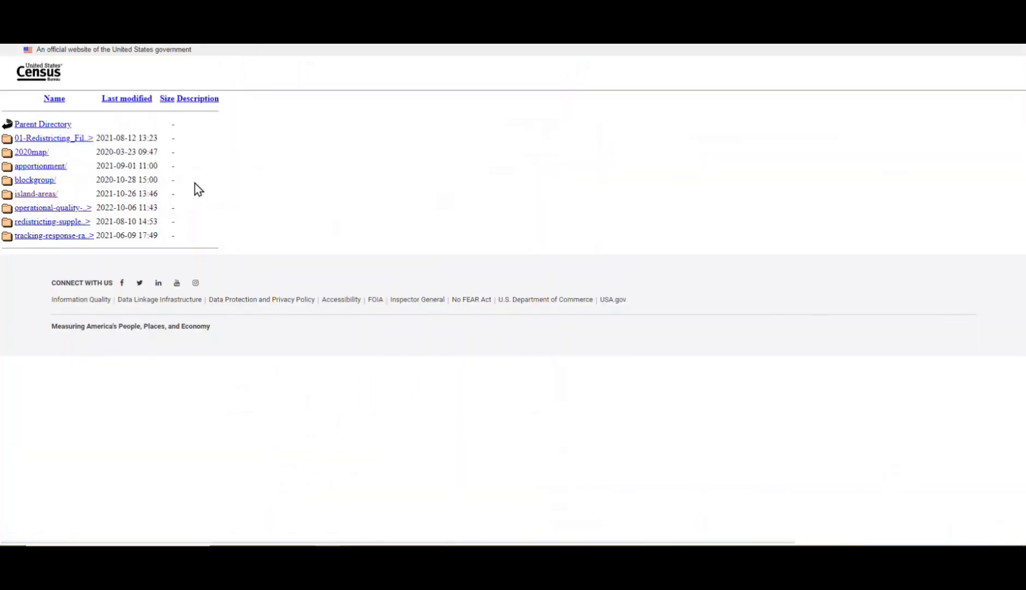